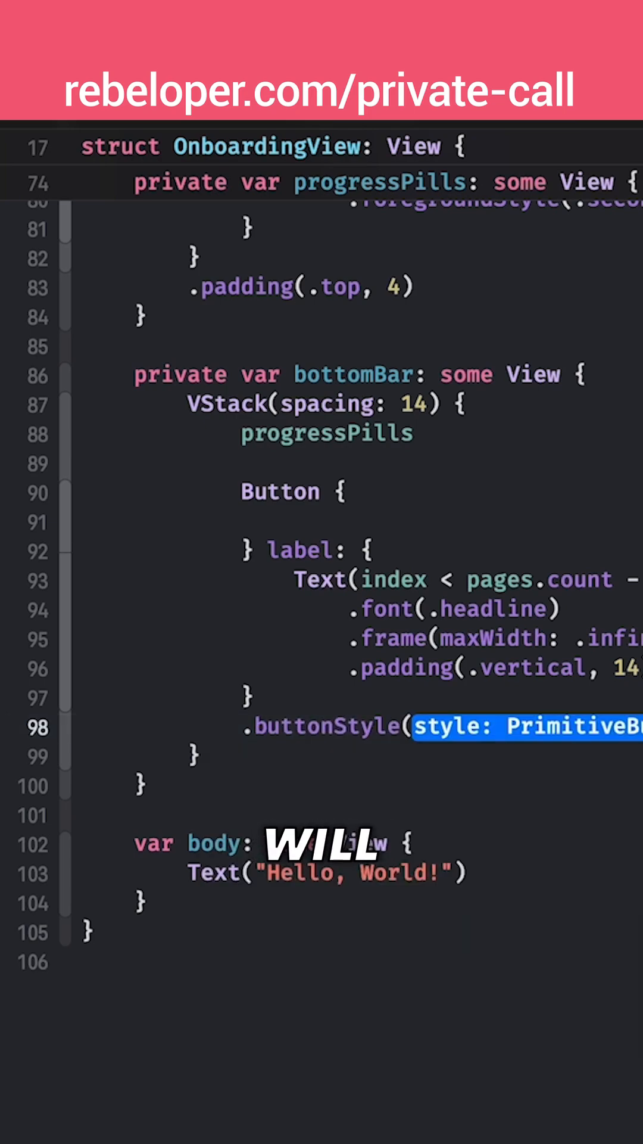
# Step: Give the bottom bar button .borderedProminent style, a blue tint and a .roundedRectangle border shape
pyautogui.write('.borderedProminent')
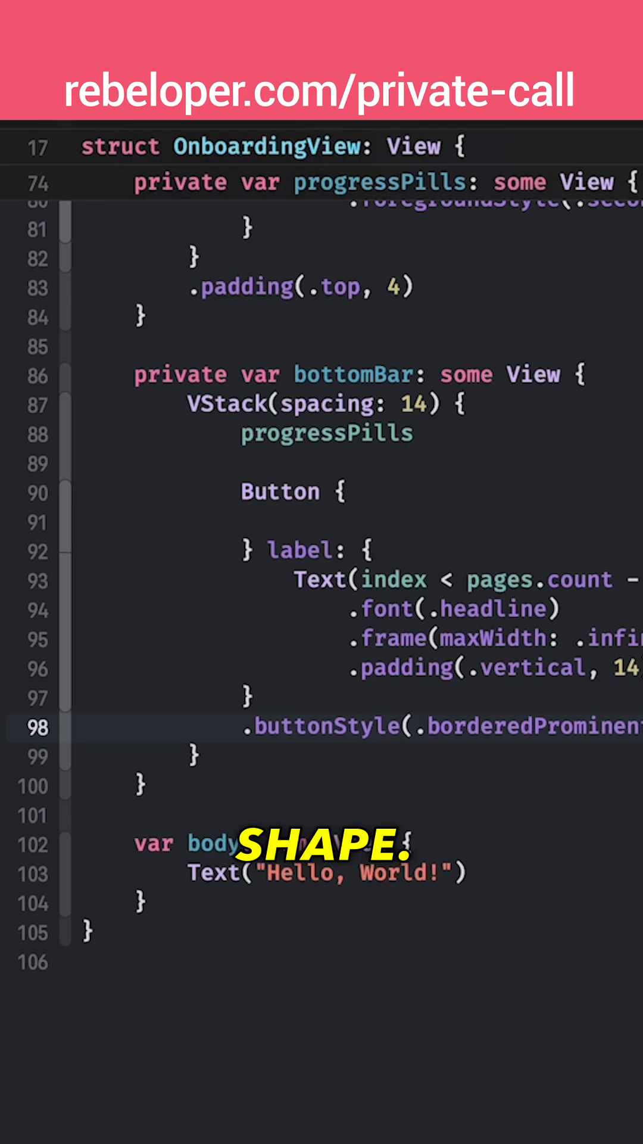
pyautogui.write('.tint(Color(.blue))')
pyautogui.write('.butt')
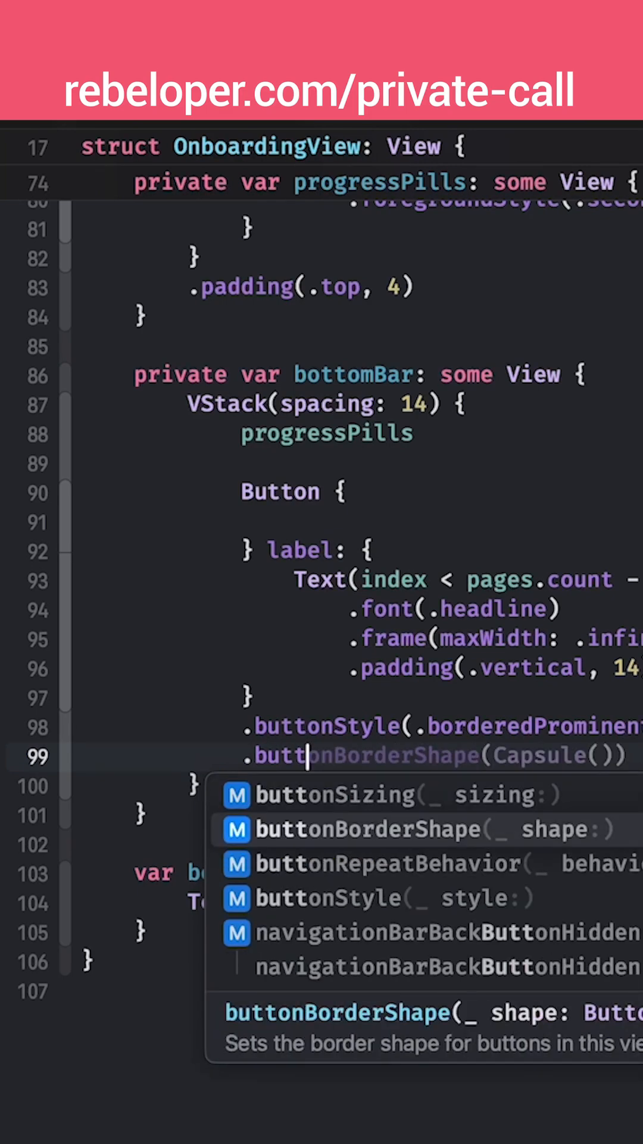
pyautogui.click(364, 830)
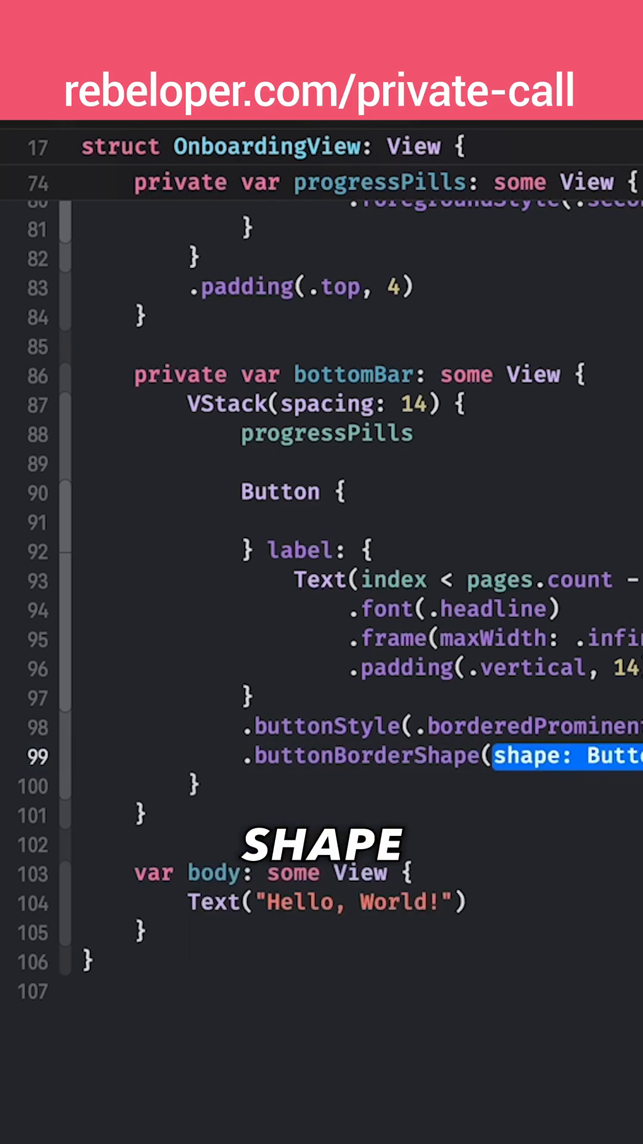
pyautogui.write('.roundedRect')
pyautogui.write('.pad')
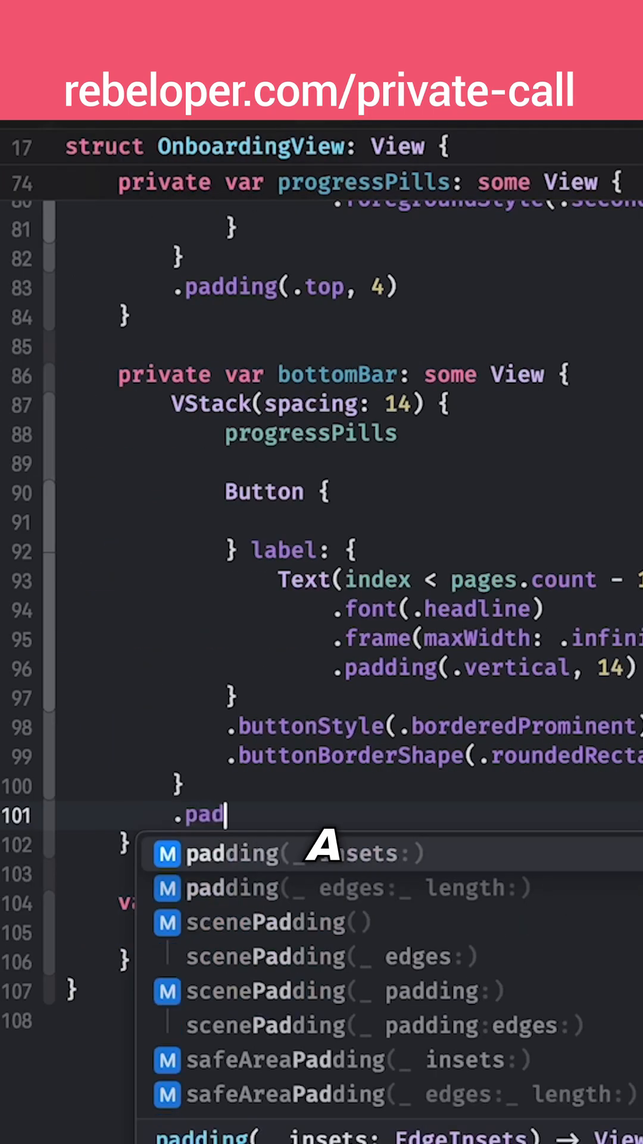
# Step: Append .padding() after the bottomBar VStack's closing brace
pyautogui.click(292, 852)
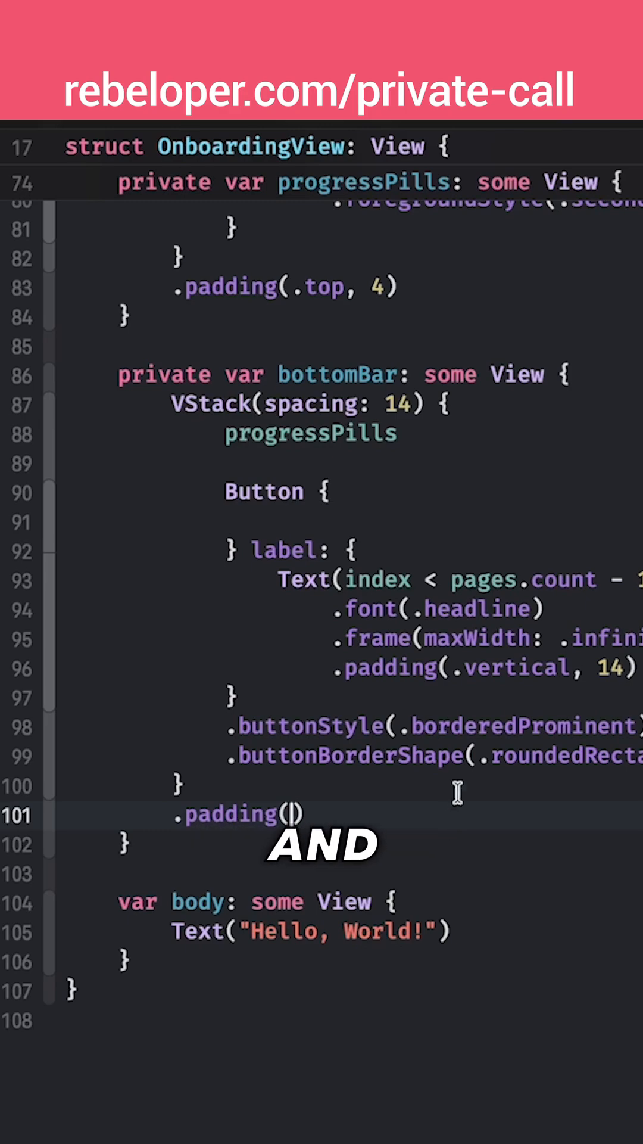
# Step: Review the file's views, then swap the Hello, World! Text in body for VStack { }
pyautogui.scroll(3)
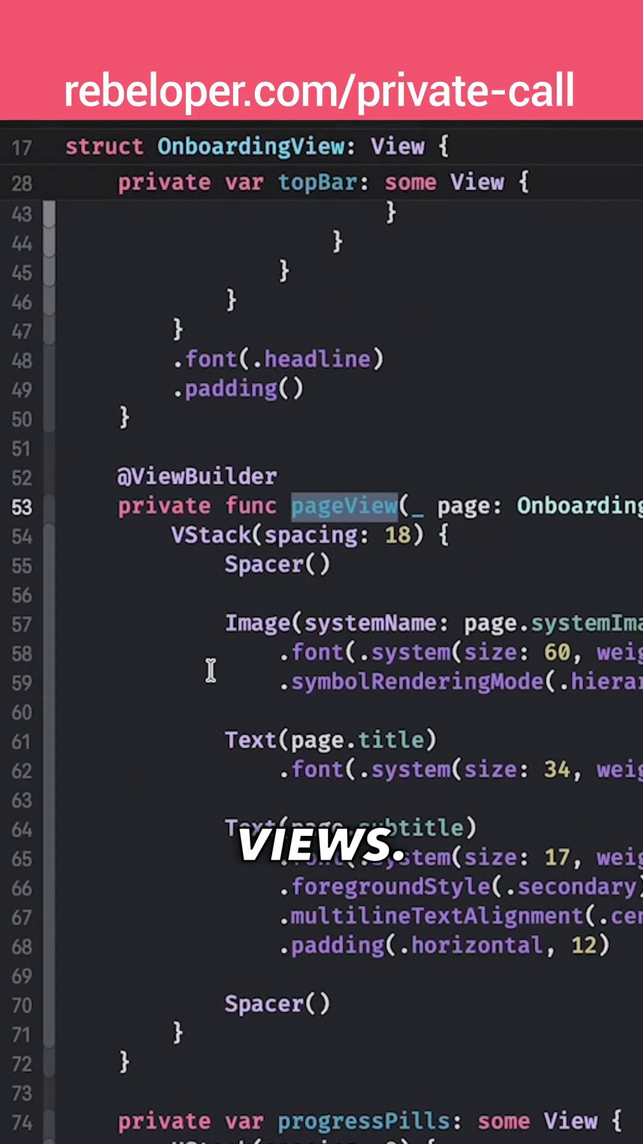
pyautogui.scroll(-3)
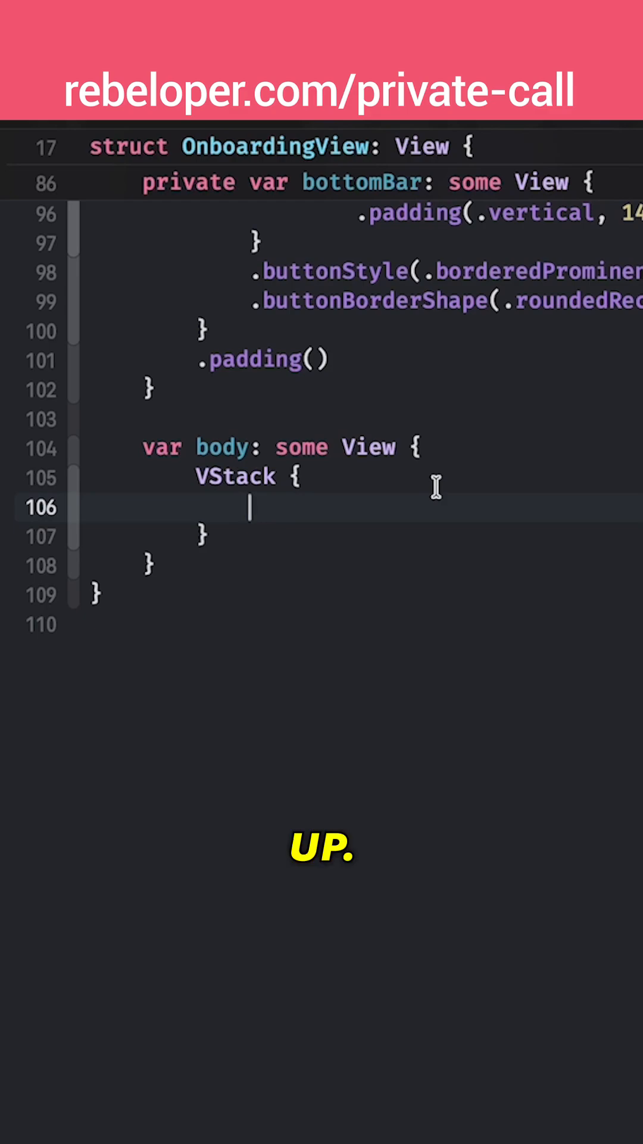
# Step: Type topBar and bottomBar inside the body VStack, leaving room for a TabView between them
pyautogui.write('topBar')
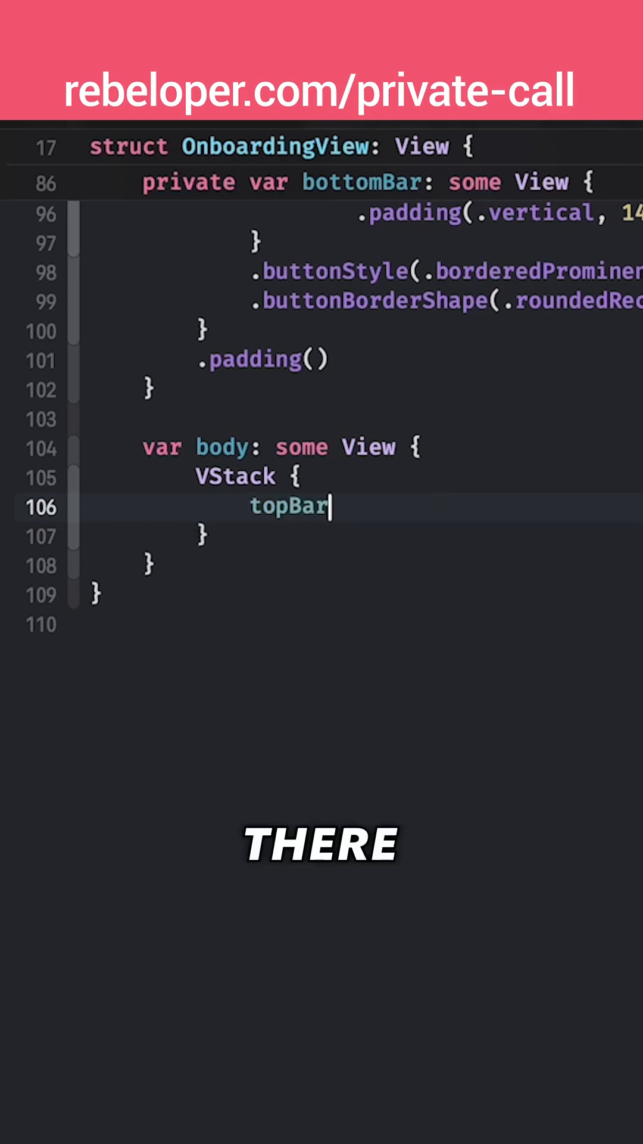
pyautogui.write('b')
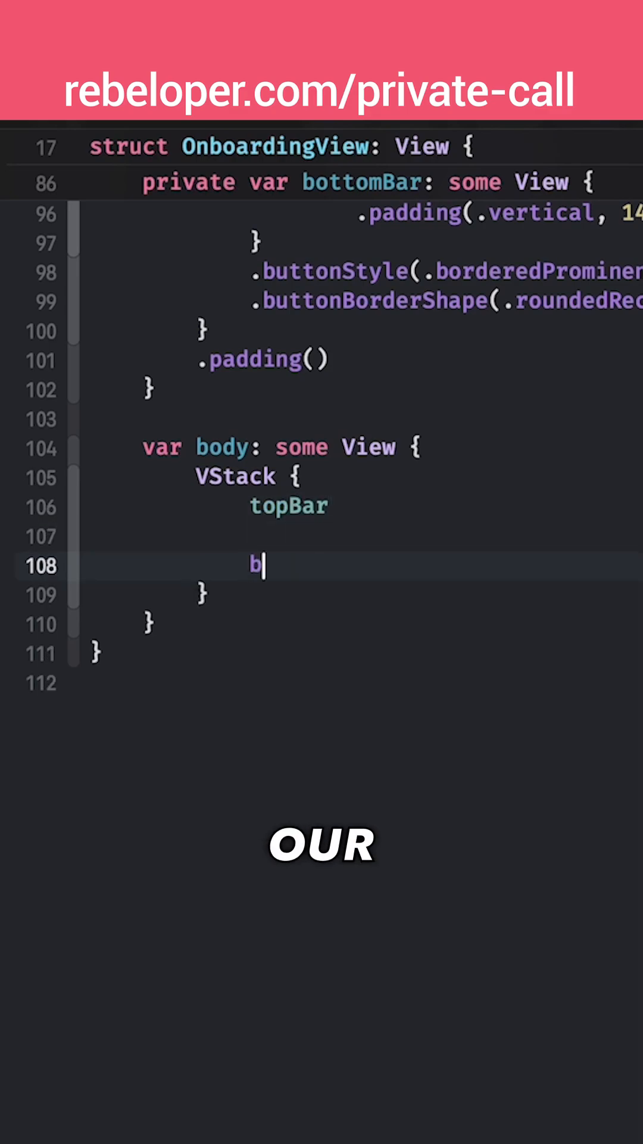
pyautogui.write('ottomBar')
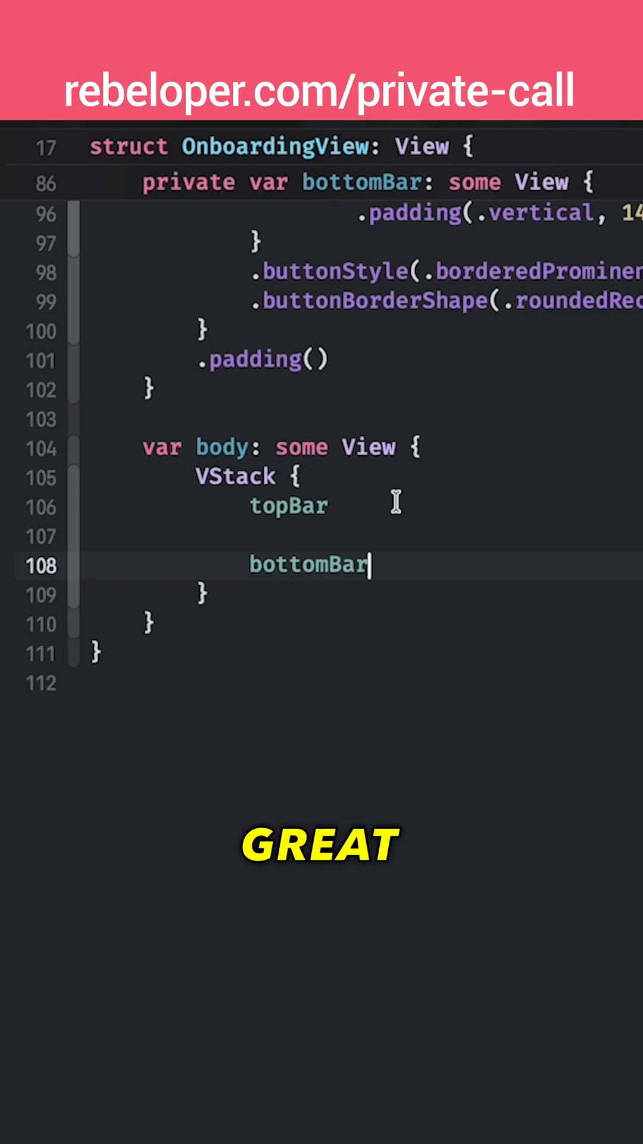
pyautogui.write('ZStack(alignment: .topLeading)')
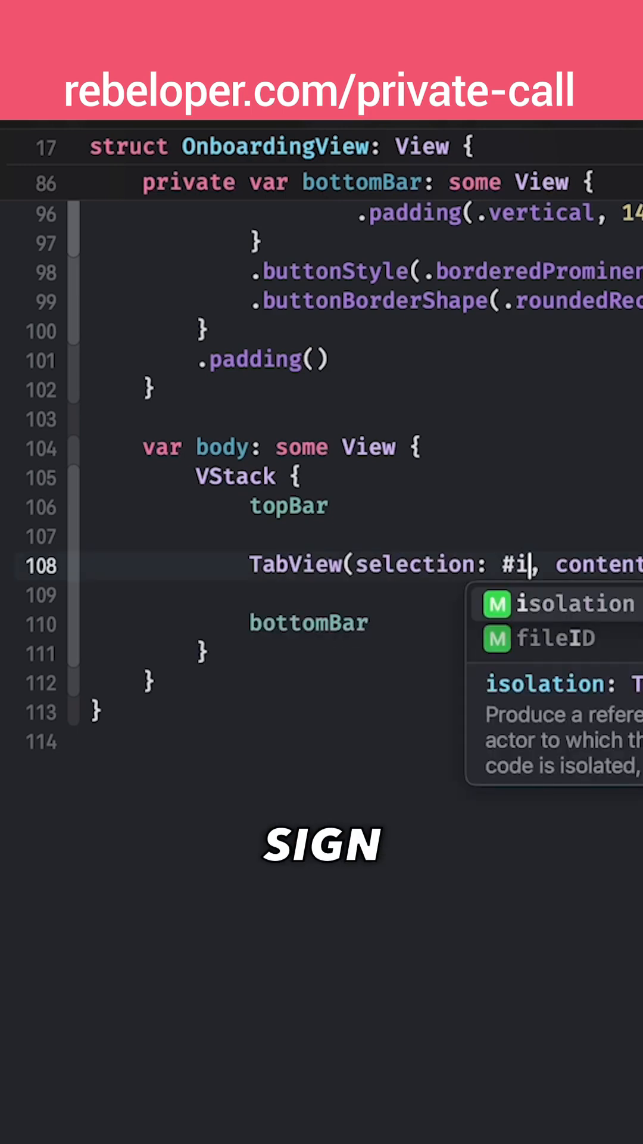
# Step: Bind the TabView selection to $index and begin .tabViewStyle(.page(indexDisplayMode: .always))
pyautogui.write('solation(')
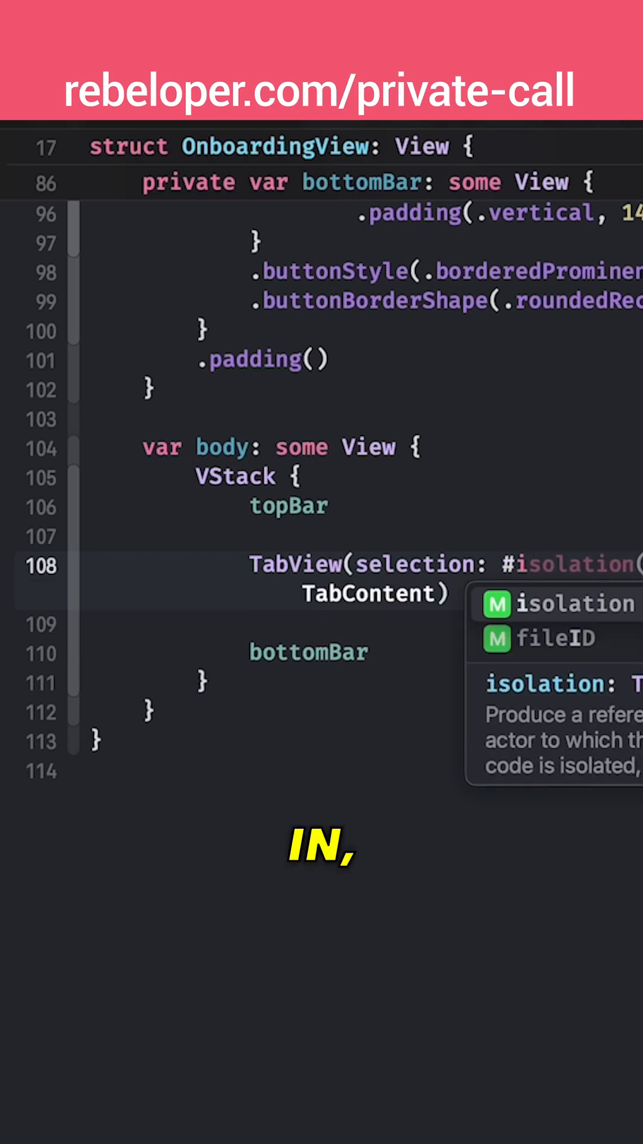
pyautogui.write('$, content:')
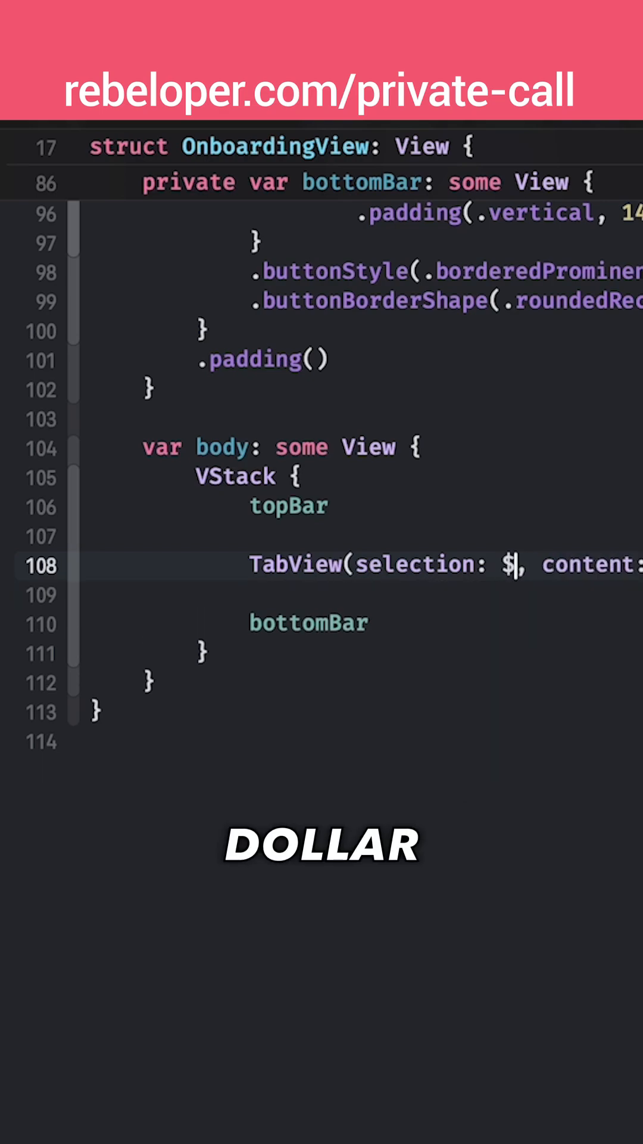
pyautogui.write('index')
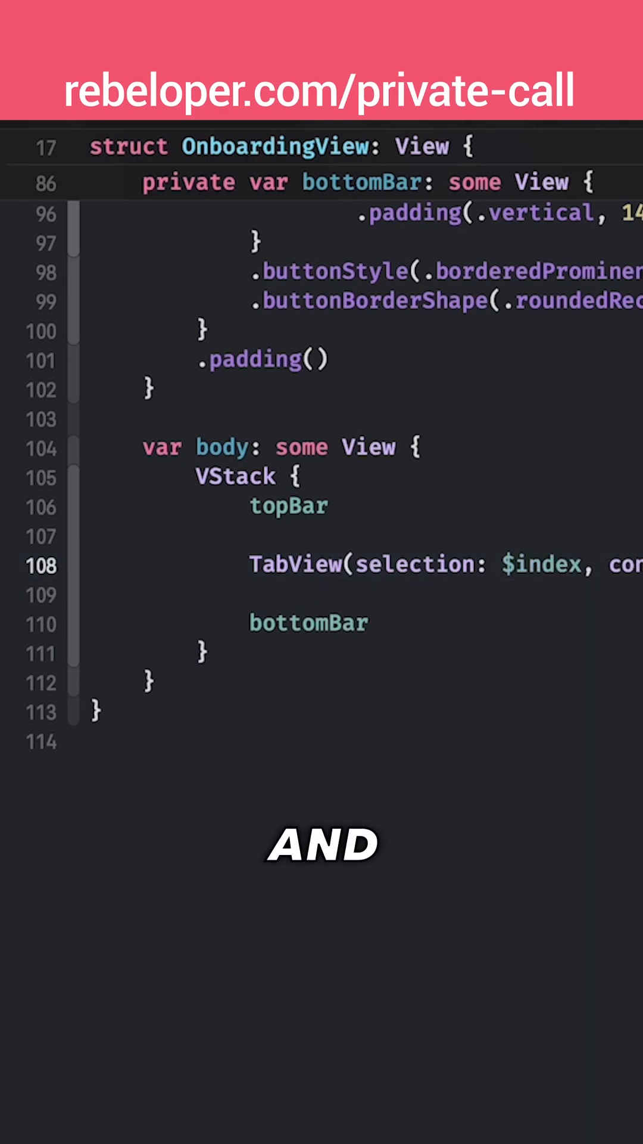
pyautogui.write('code')
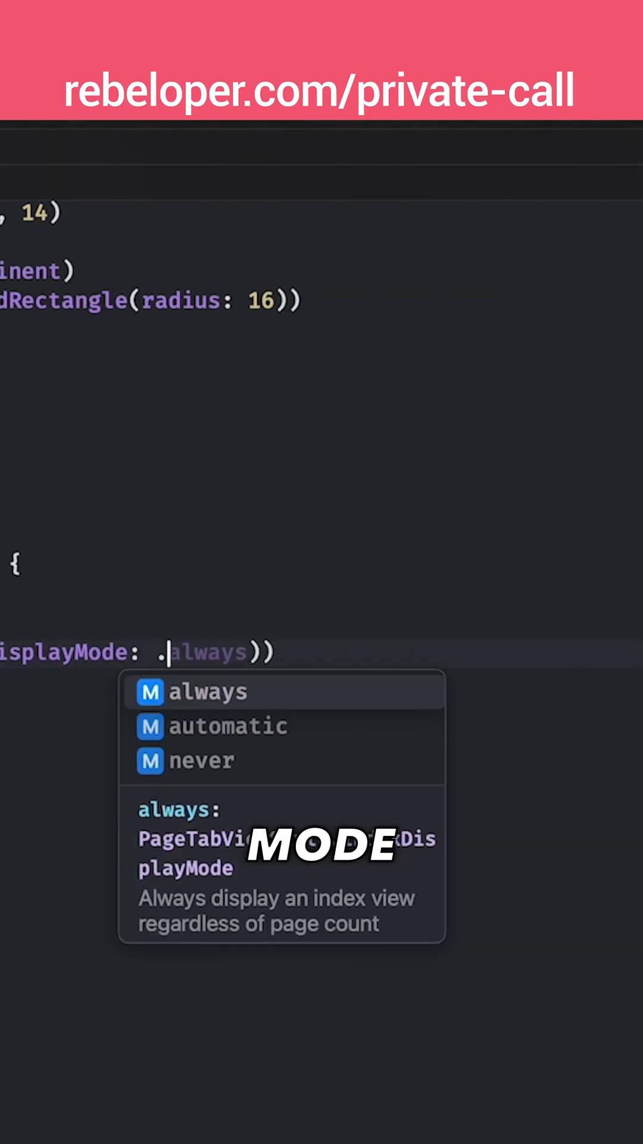
# Step: Finish the page index display mode and fill the TabView with ForEach(pages) { page in Text(page.title) }
pyautogui.click(218, 761)
pyautogui.write('ForEach(pages) { page in')
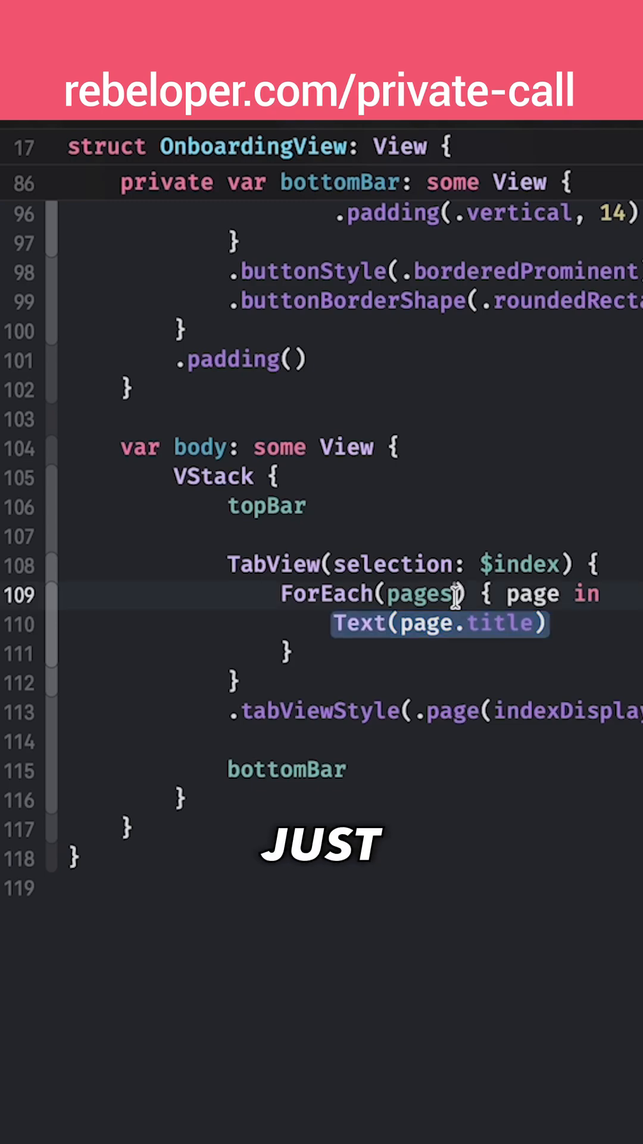
# Step: Loop ForEach over pages.indices with id: \.self calling pageView(pages[i]), index dots set to .never
pyautogui.write('.indices, id: \\.self')
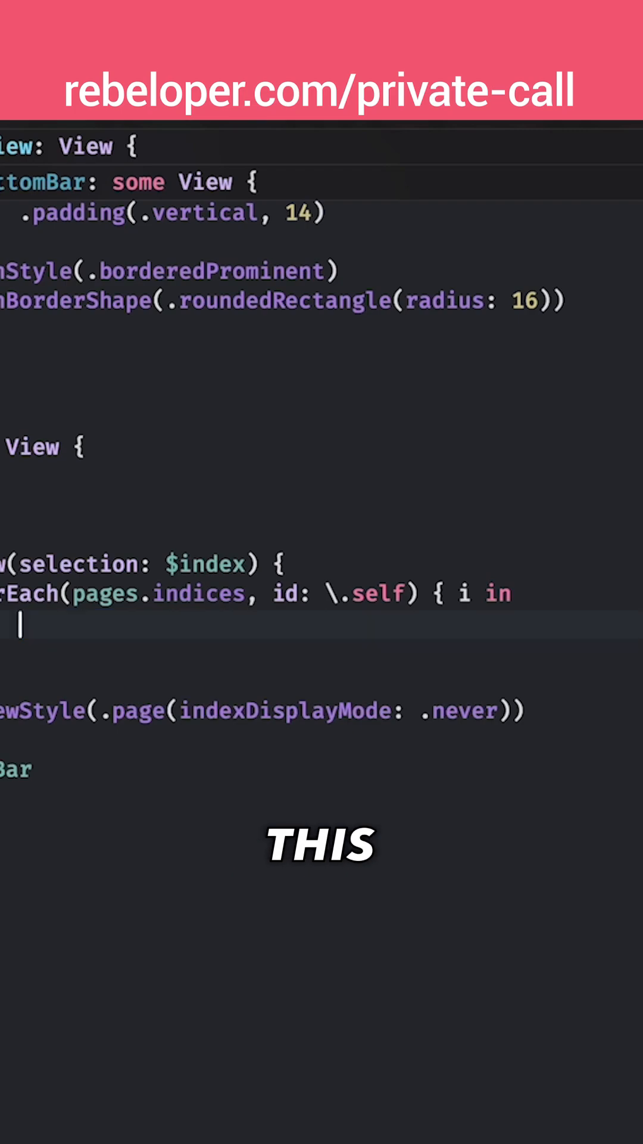
pyautogui.write('pageView(pa')
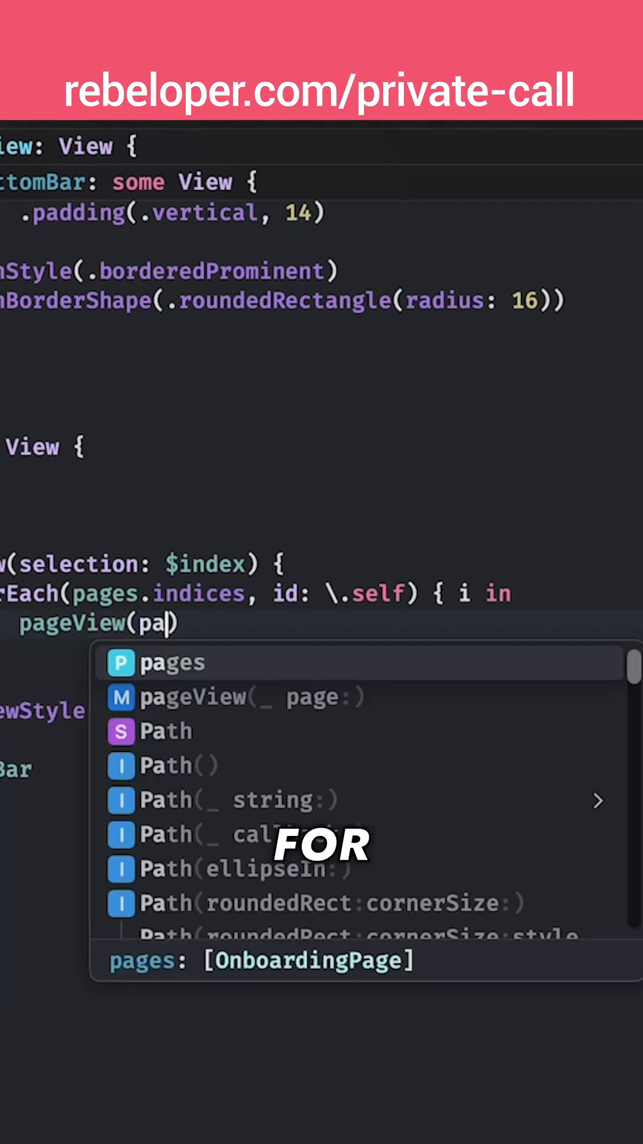
pyautogui.click(175, 663)
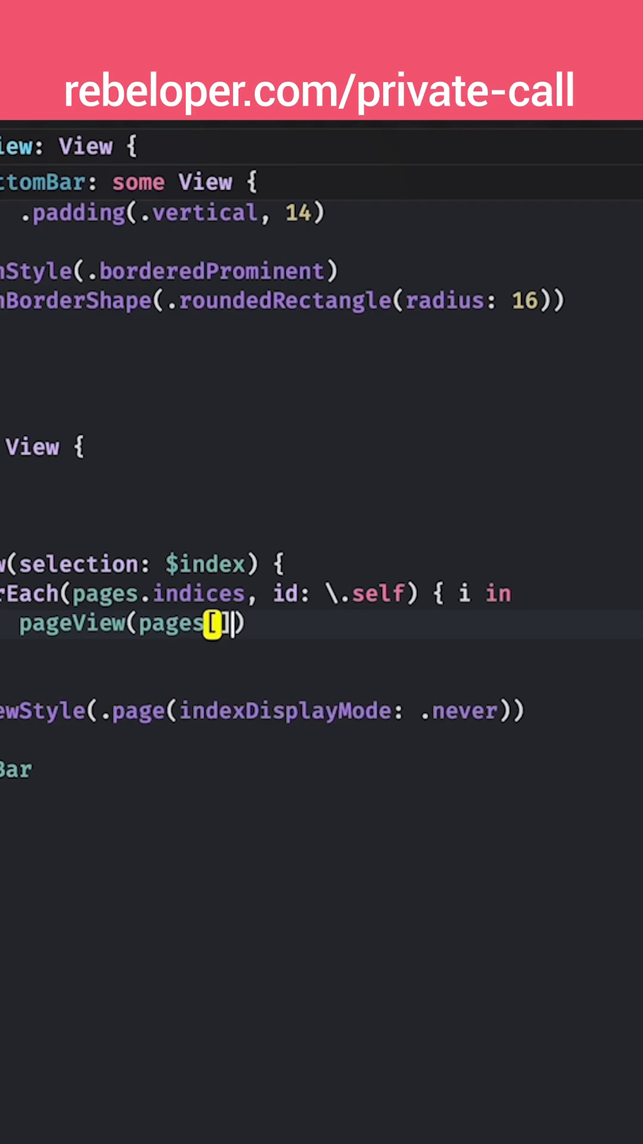